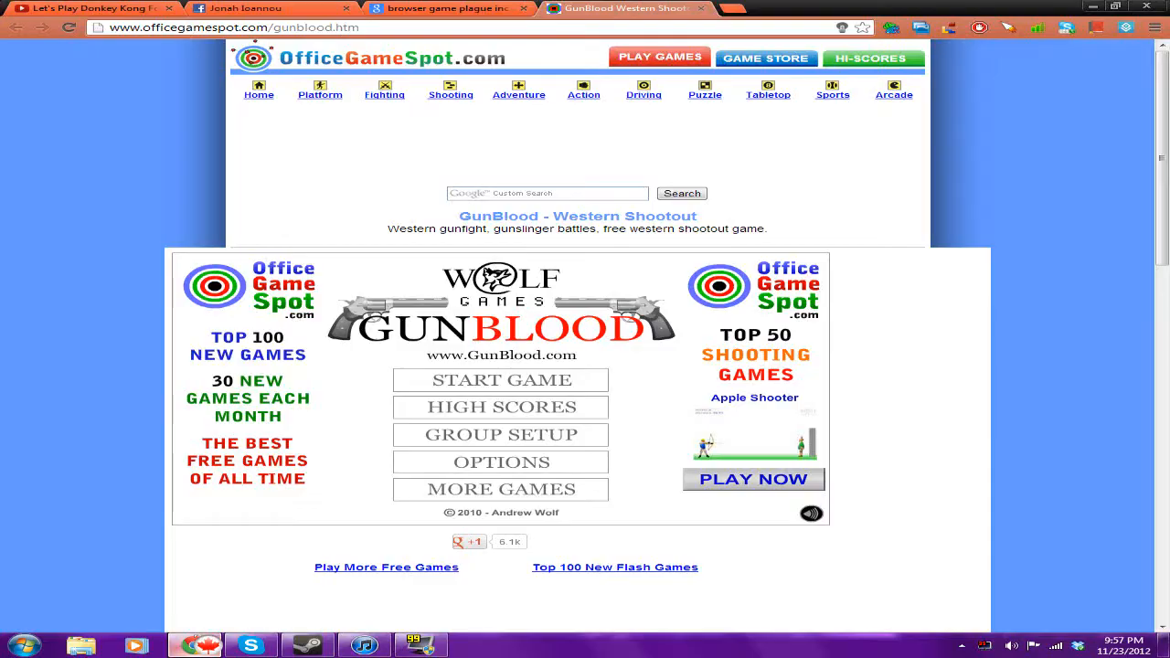
mouse_move(501, 380)
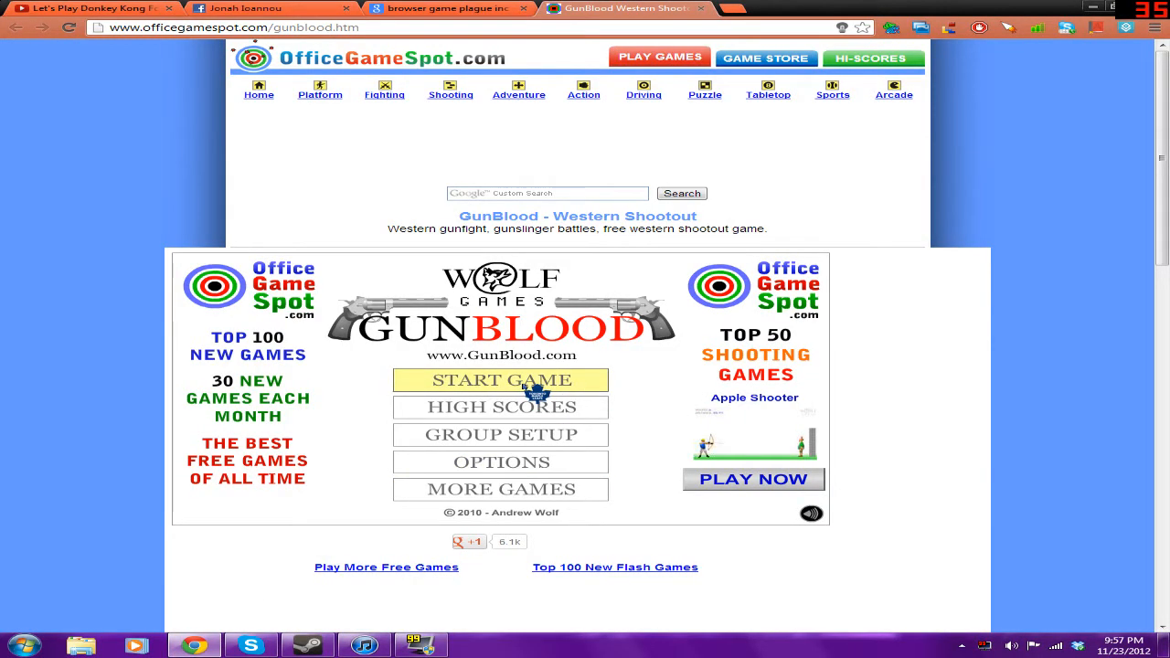
Start a new GunBlood game from the title screen to reach character selection
left_click(501, 380)
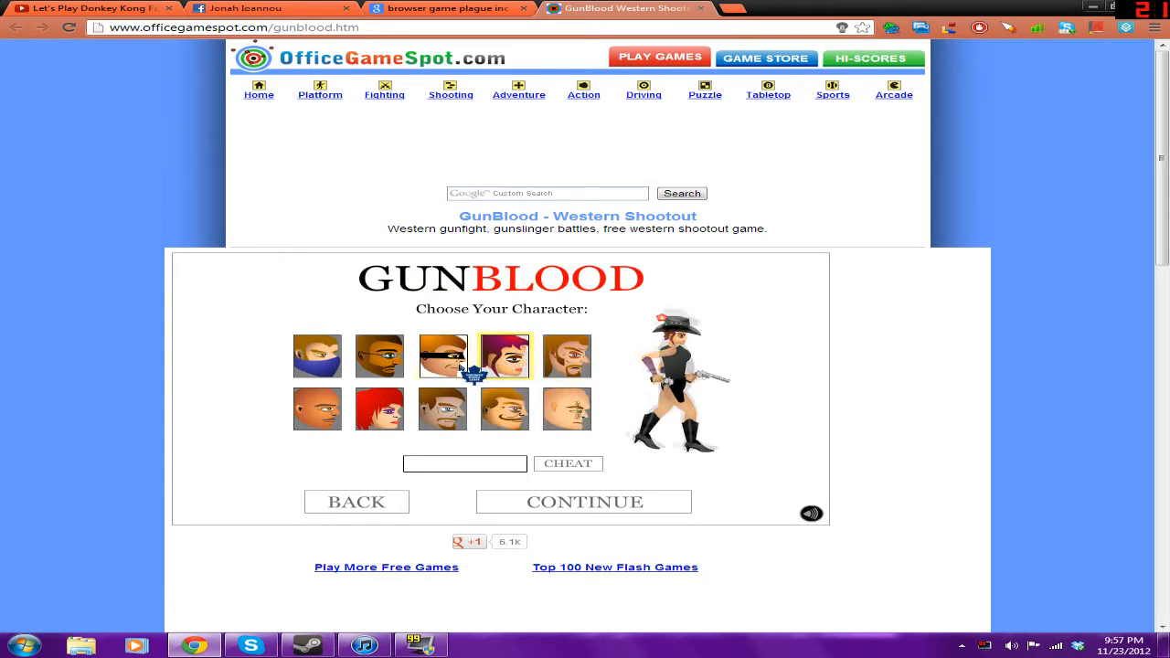
Preview several gunslinger portraits and settle on the red-haired woman in the purple hat
left_click(442, 410)
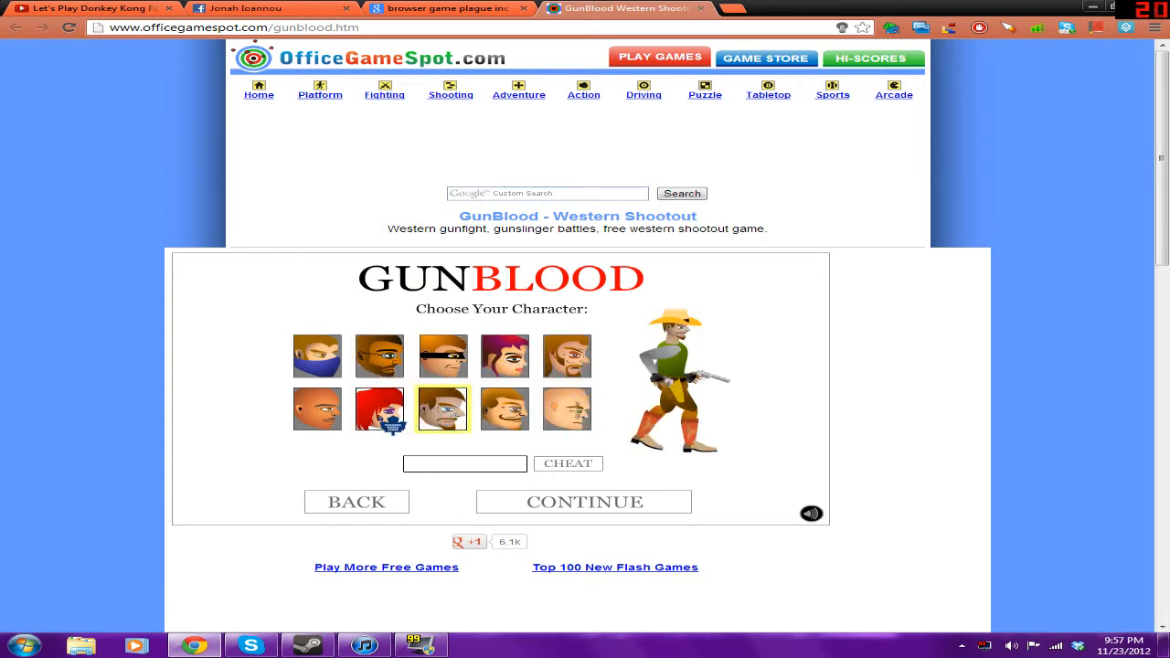
left_click(318, 410)
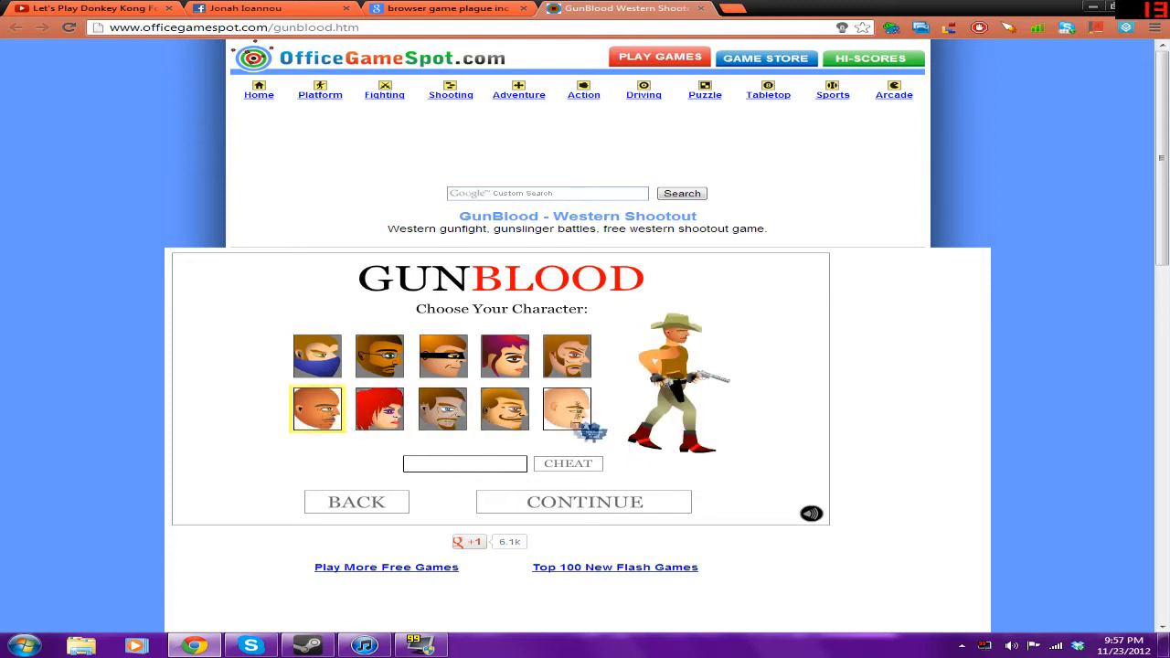
left_click(567, 409)
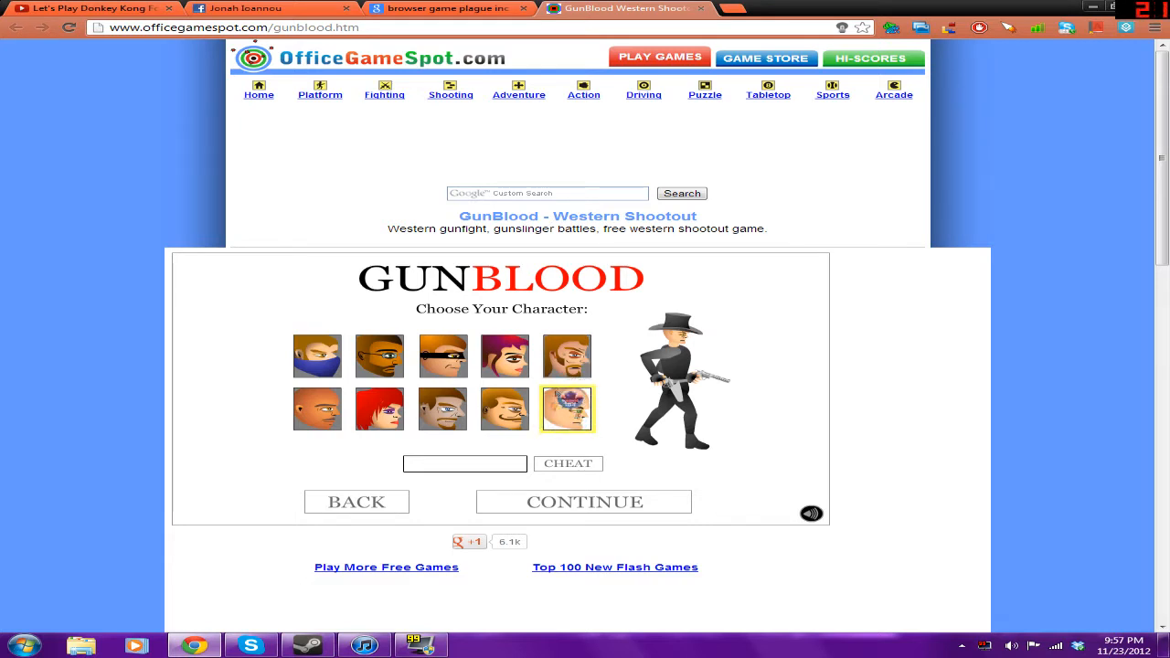
left_click(504, 356)
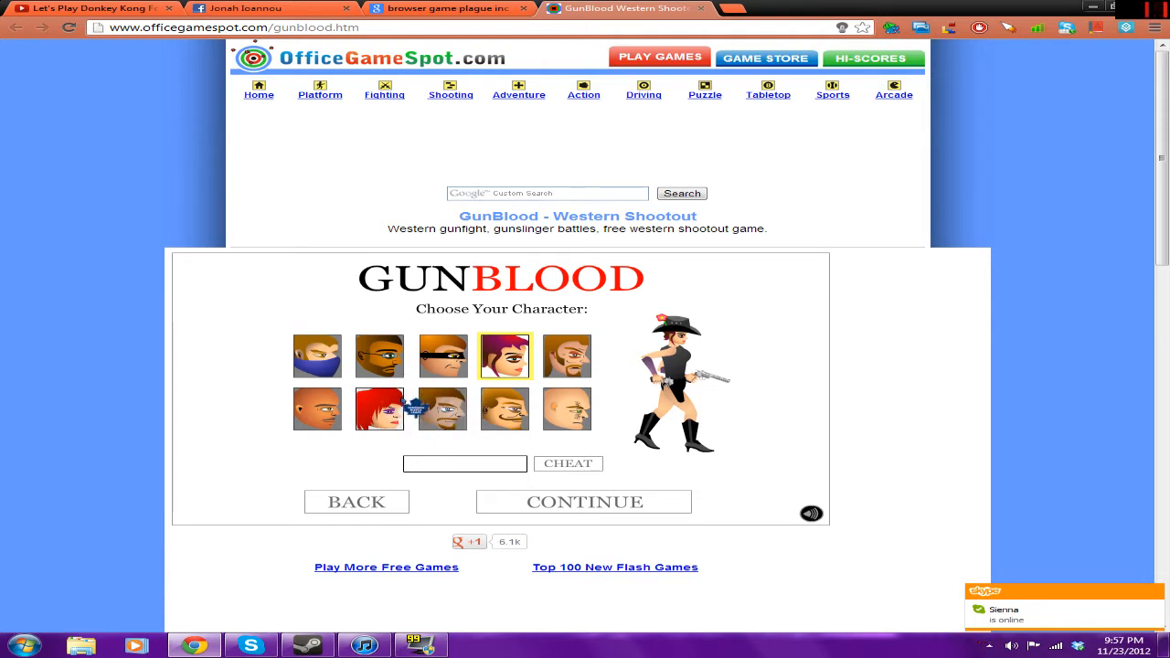
left_click(380, 410)
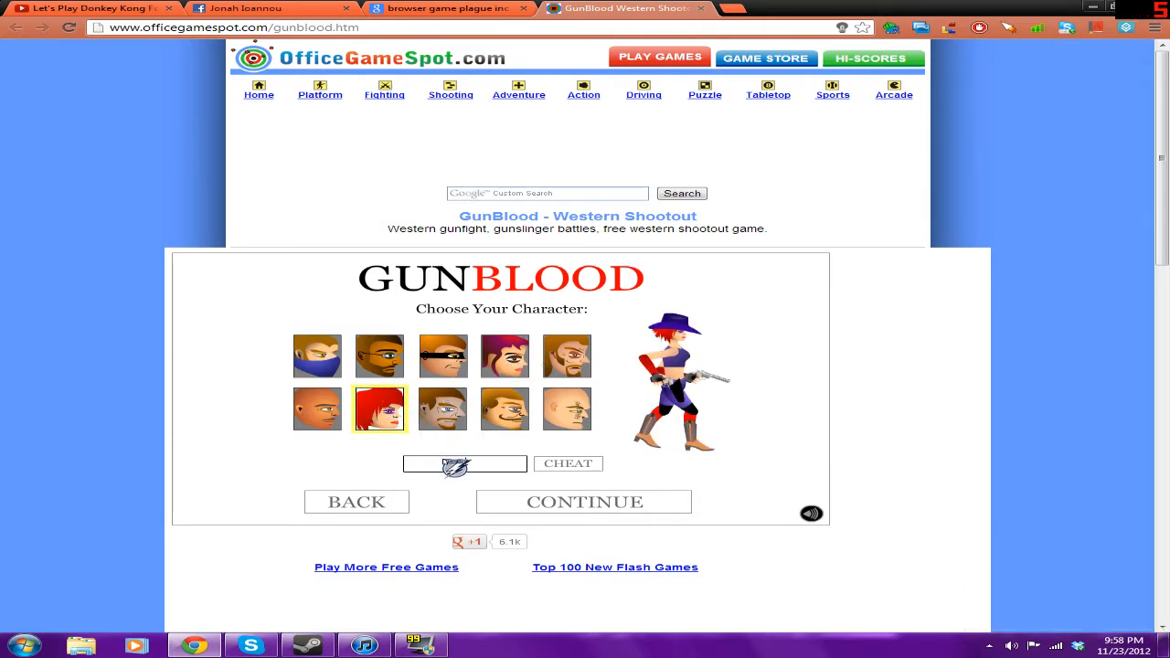
Enter the cheat code 'no' and activate it, then win round 1 with an infinite score
type("no")
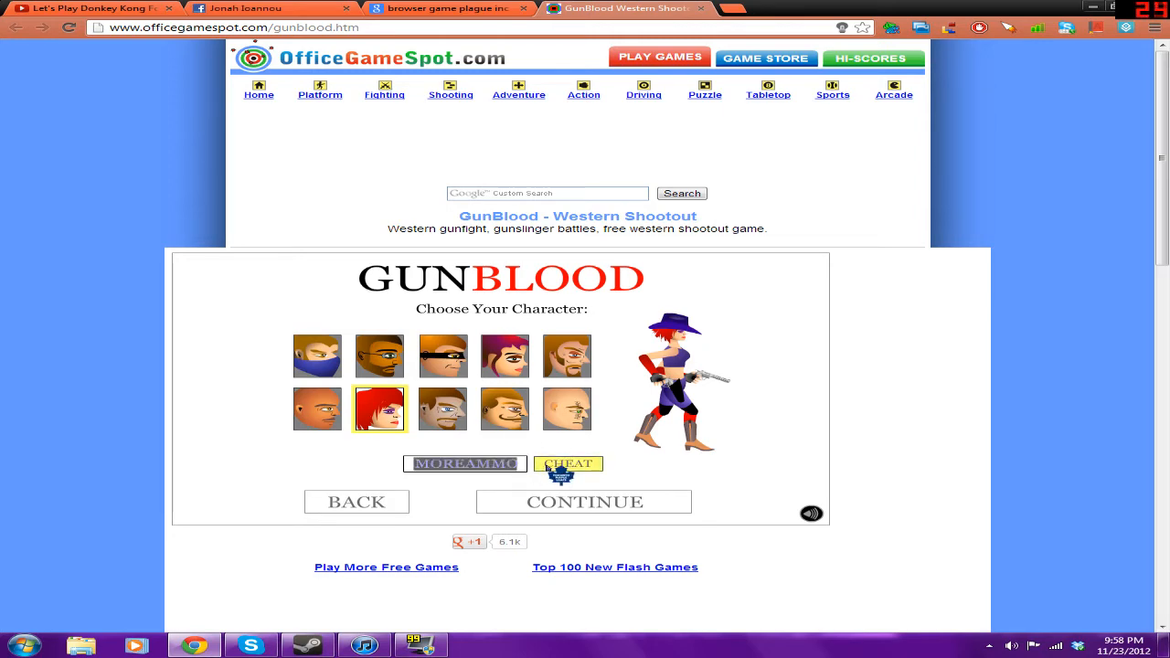
left_click(583, 501)
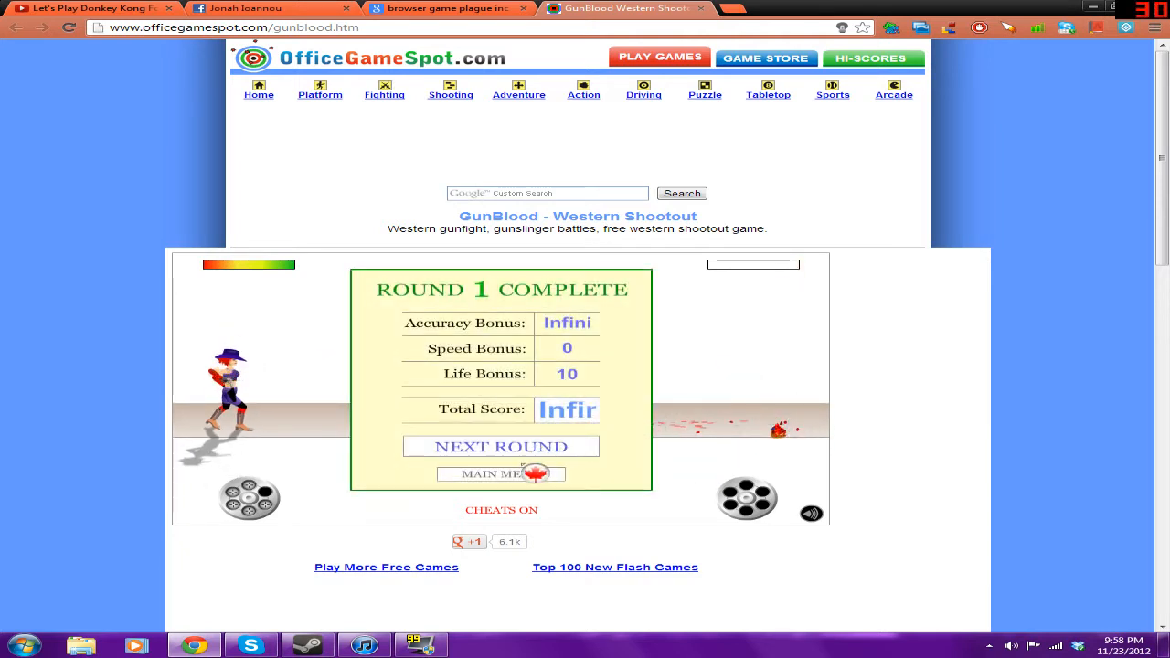
Win round 2 and play the first bottle bonus round, which ends failed with zero hits
left_click(501, 446)
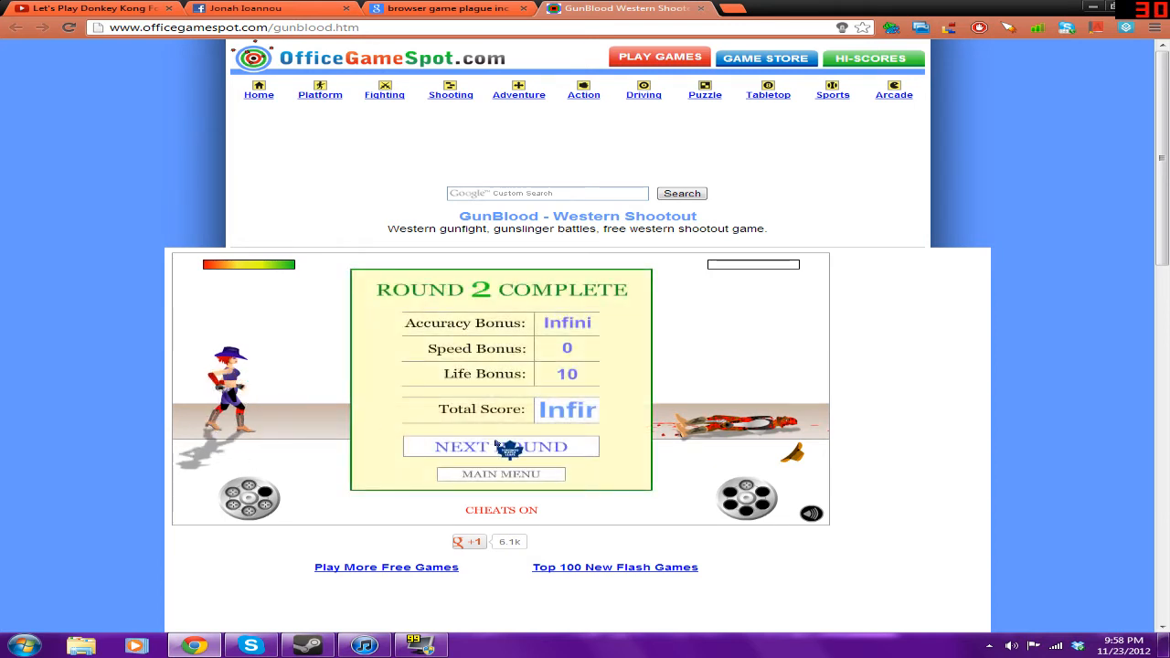
left_click(501, 446)
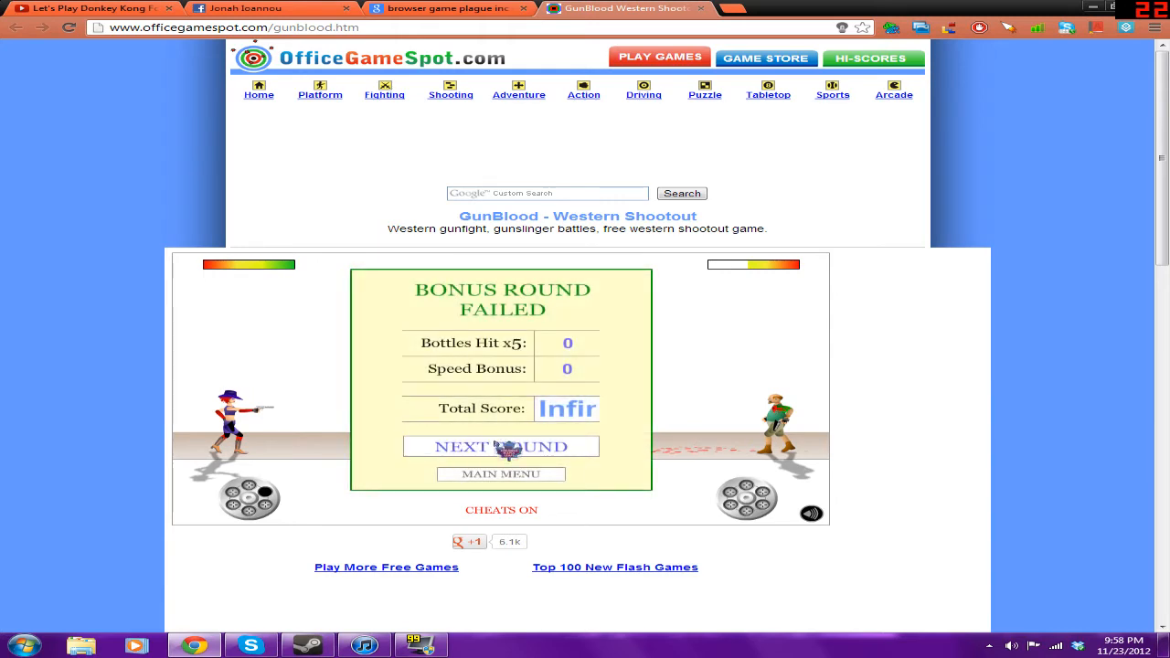
Continue past the failed bonus round, win round 4, and reach Bonus Round #2's briefing
left_click(501, 446)
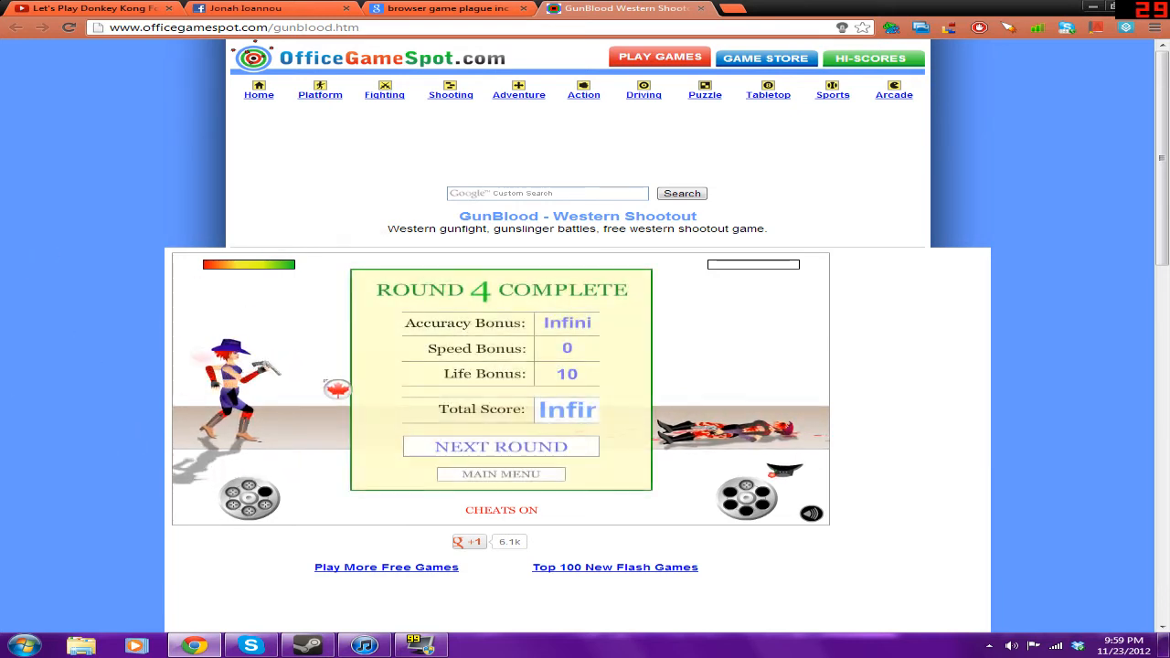
left_click(501, 446)
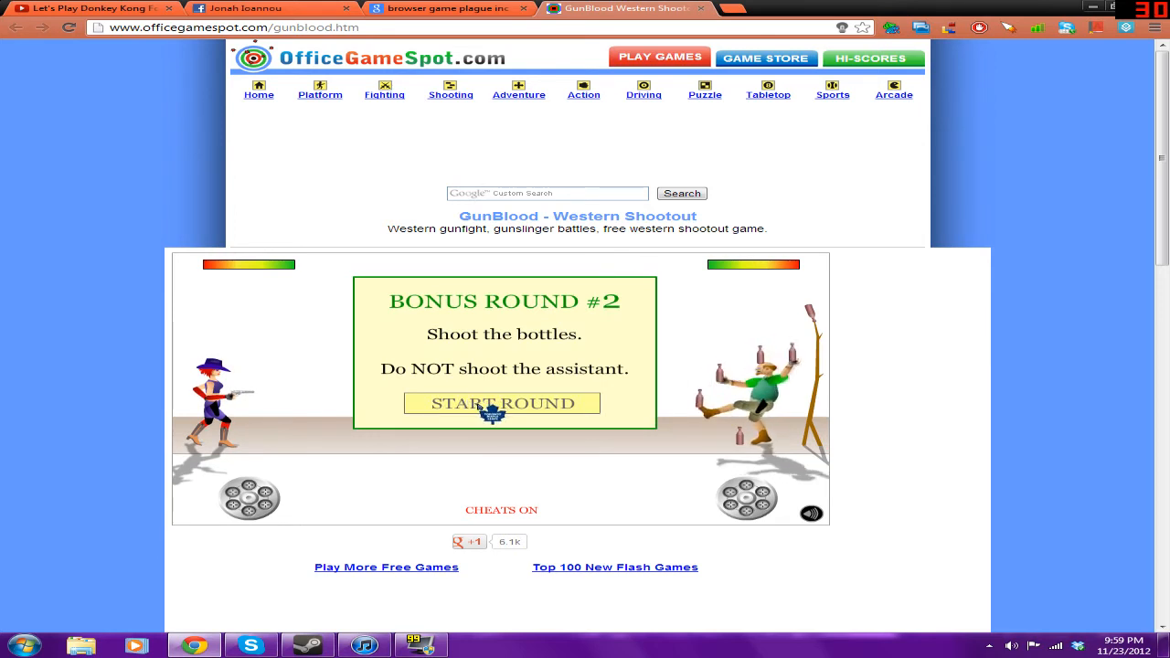
Play the bottle-shooting Bonus Round #2, then win rounds 5 and 6
left_click(501, 404)
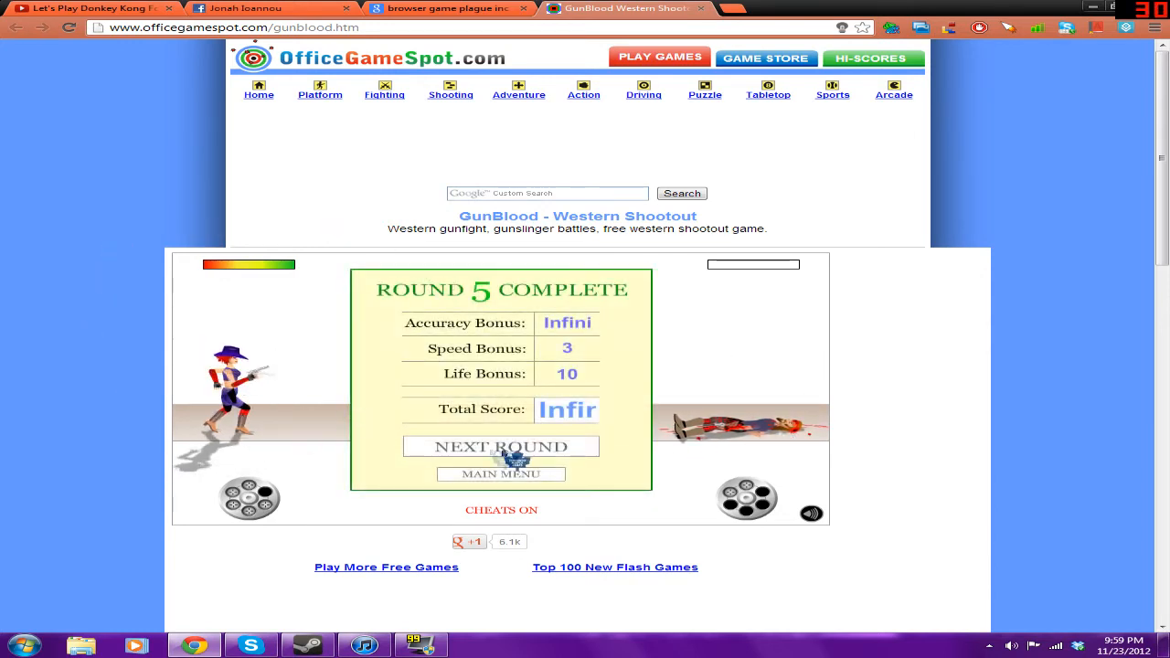
left_click(501, 446)
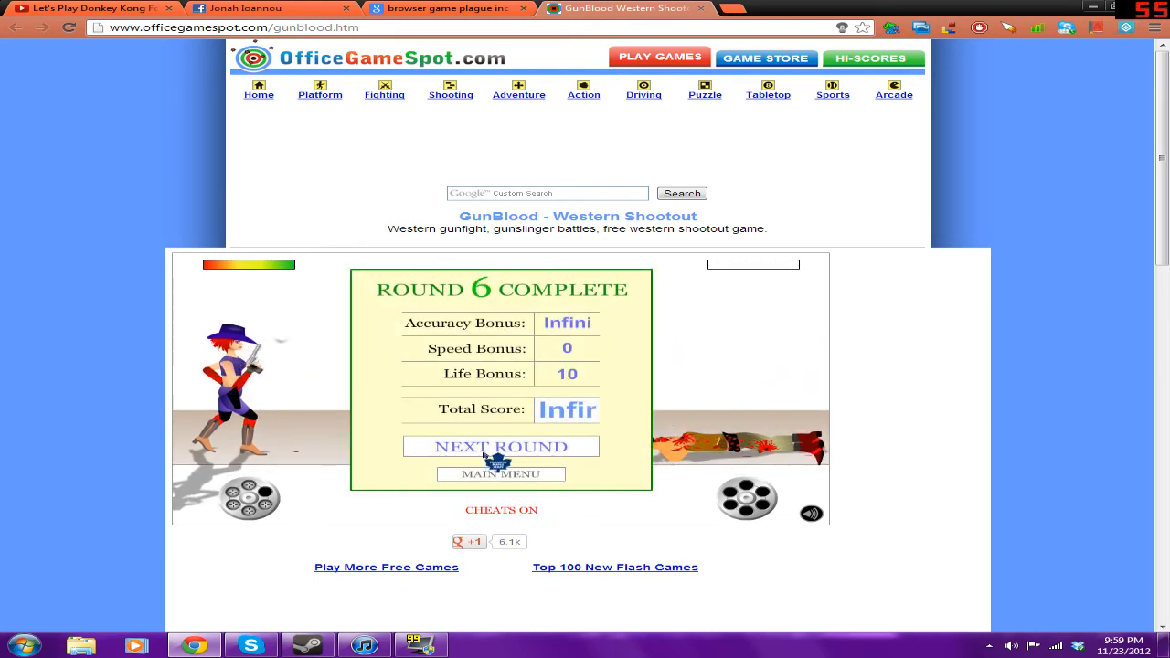
Play the bird bonus round (failed), then win rounds 7 and 8 with the score still infinite
left_click(500, 446)
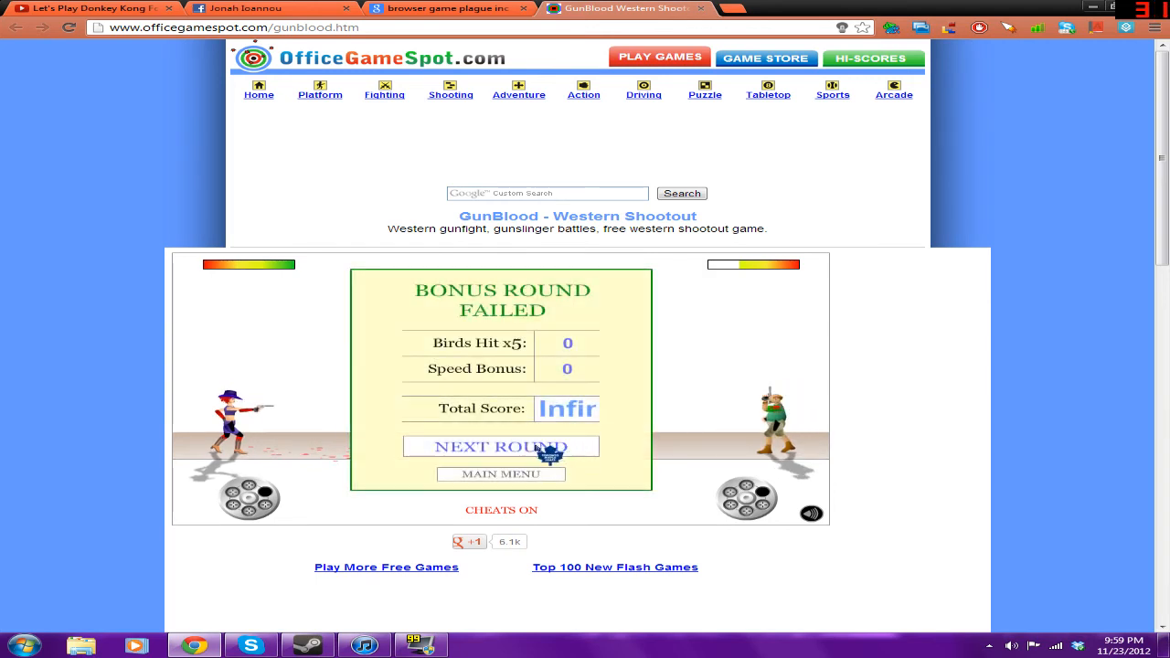
left_click(501, 446)
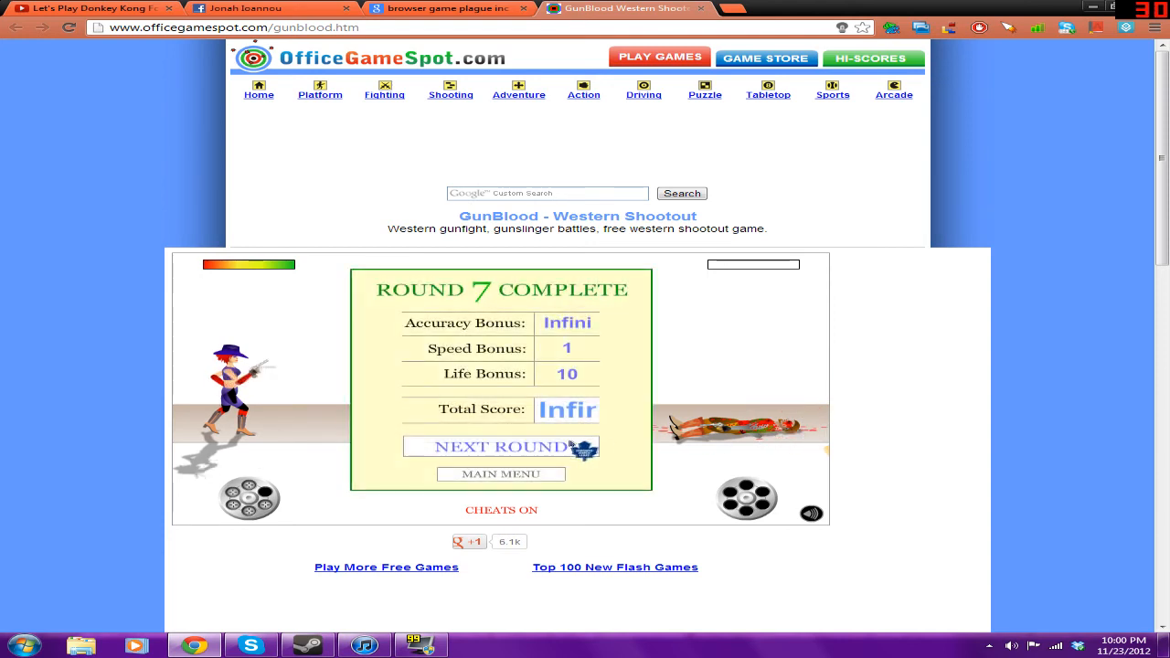
left_click(501, 446)
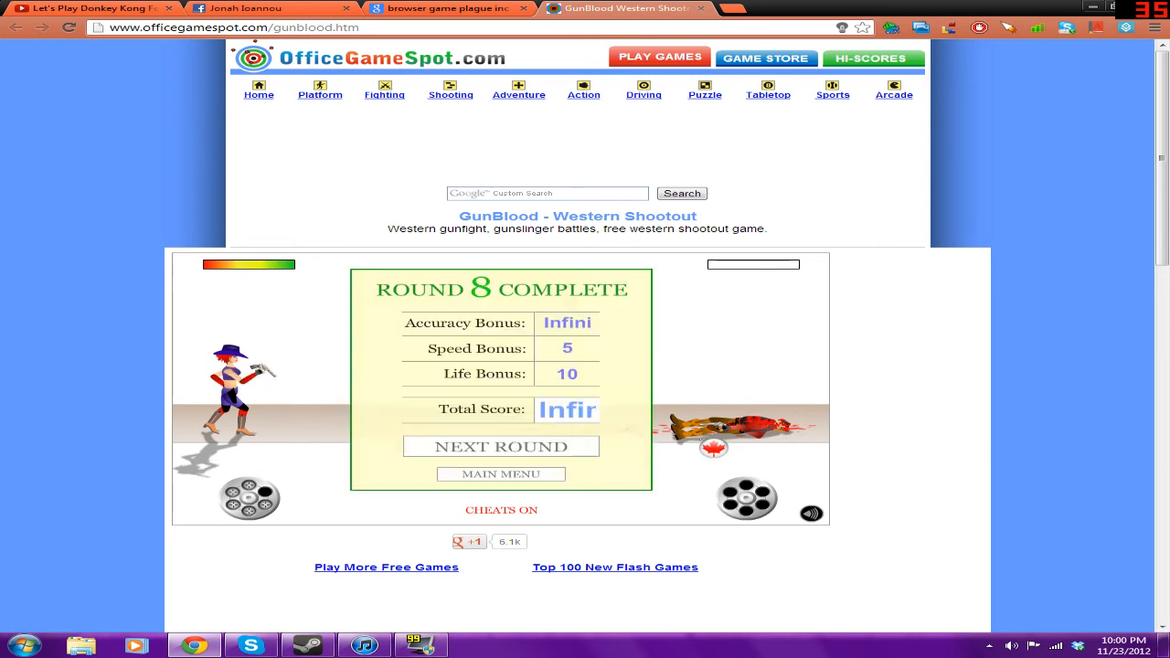
Play the knife Bonus Round #4 (failed) and begin the final round 9/9 at 100% difficulty
left_click(501, 446)
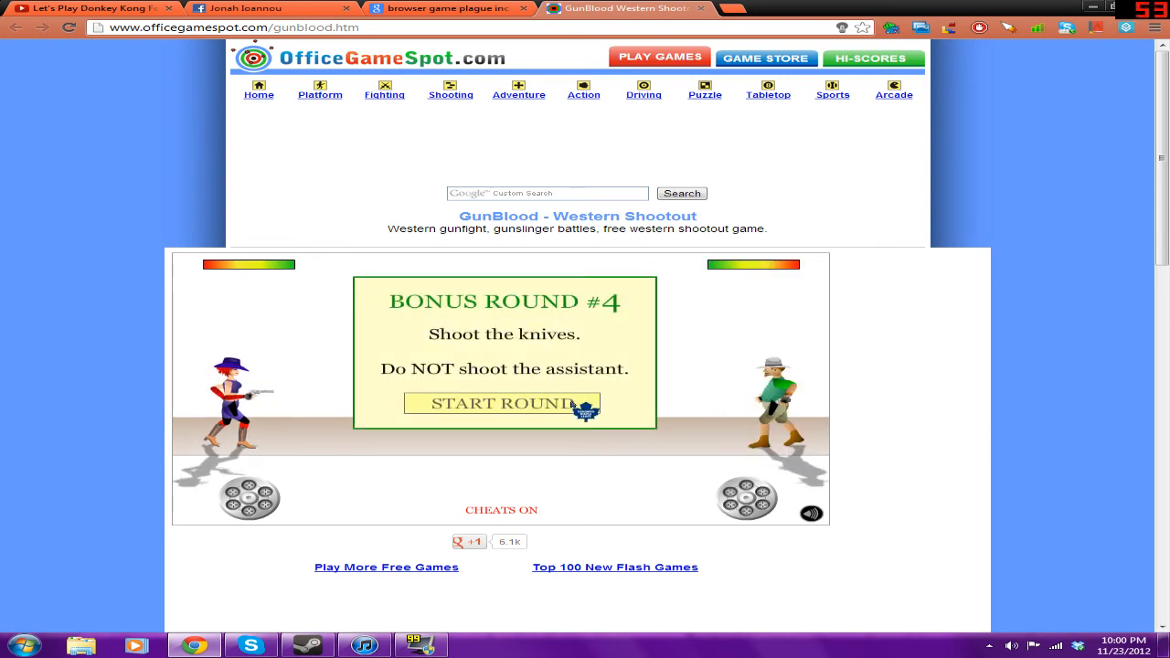
left_click(502, 404)
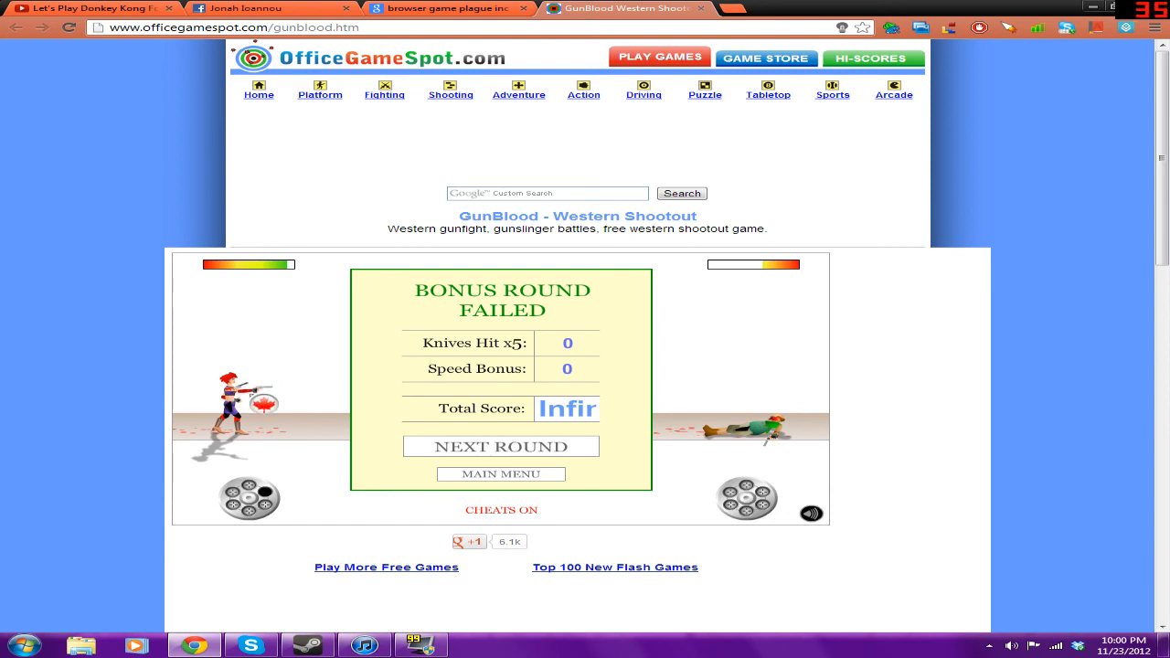
left_click(501, 446)
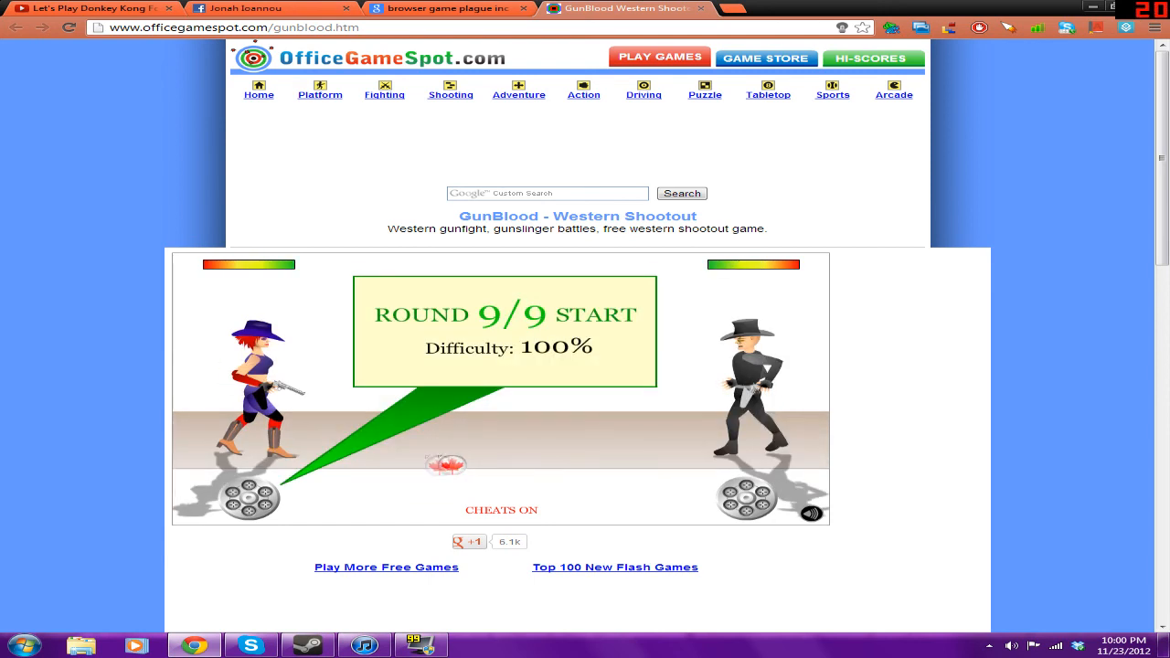